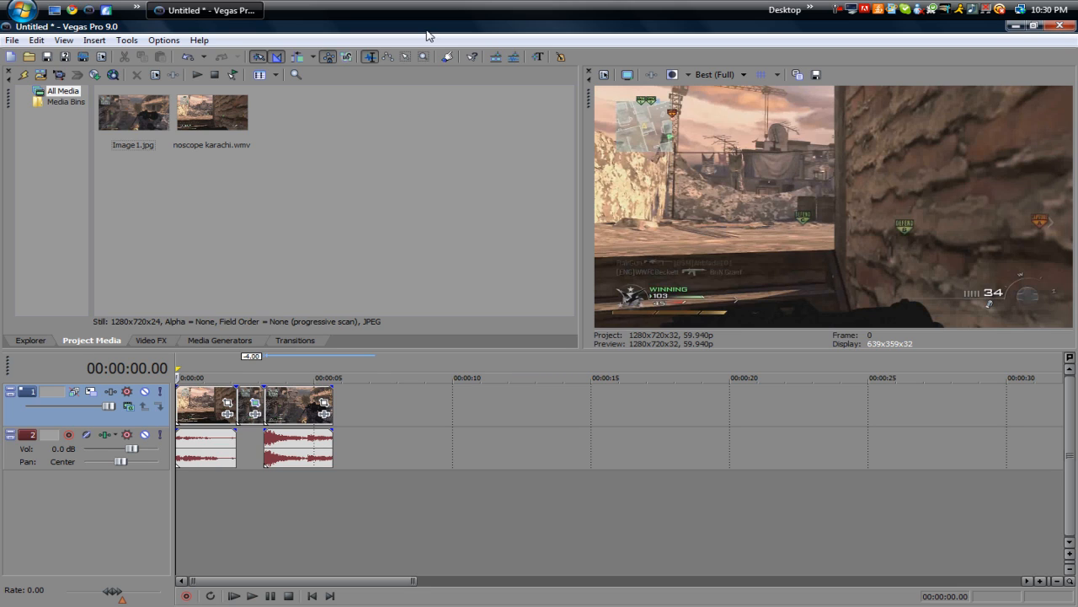
pyautogui.moveTo(438, 153)
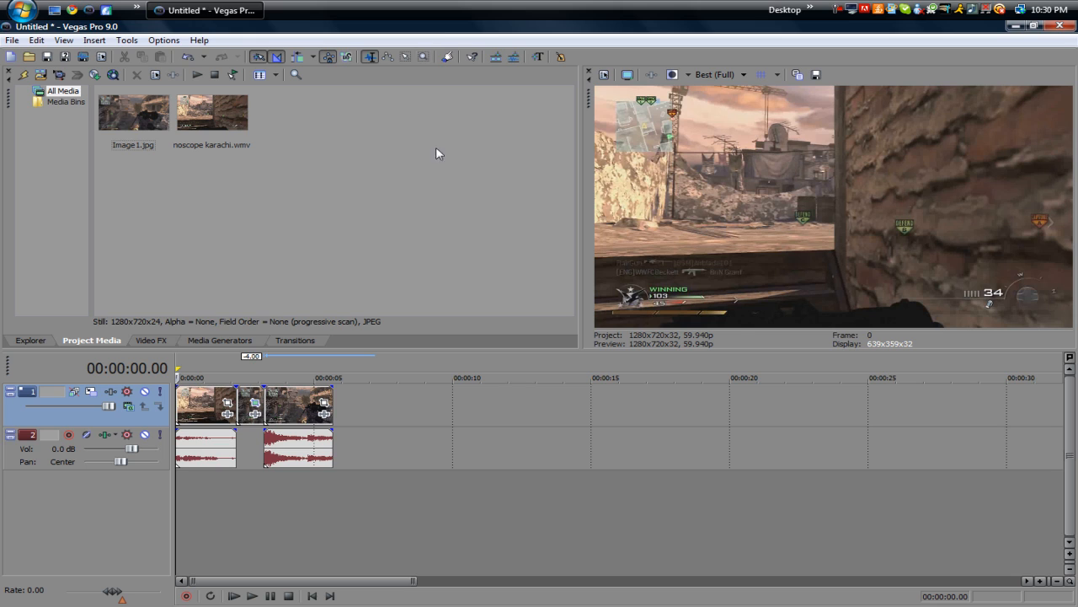
pyautogui.moveTo(259, 527)
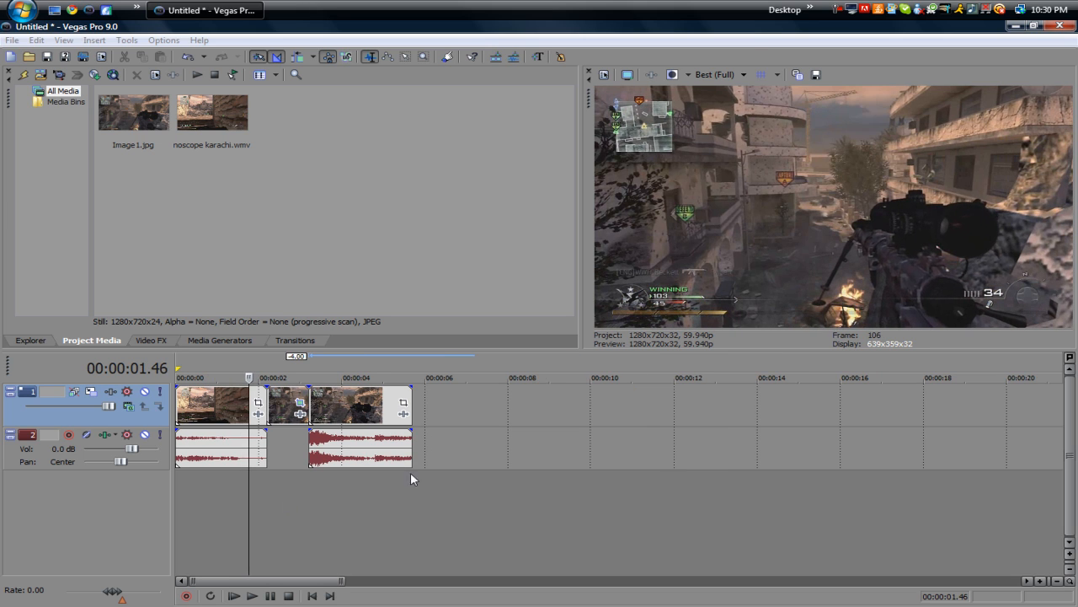
# Split the gameplay video event at 00:00:02.13 for the freeze frame
pyautogui.click(750, 74)
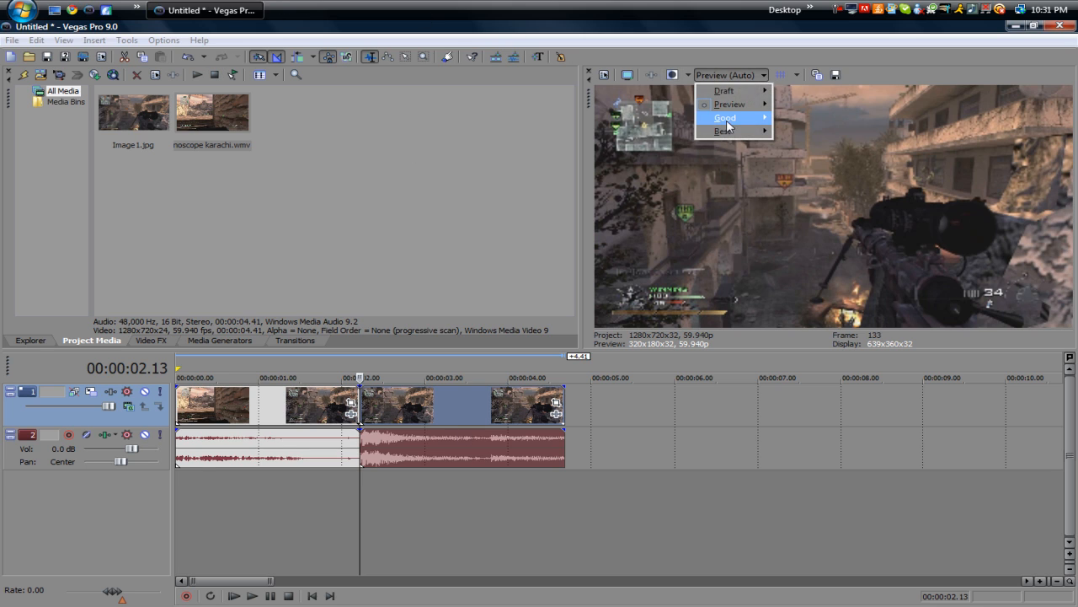
# Set the video preview quality to Best (Full)
pyautogui.click(726, 131)
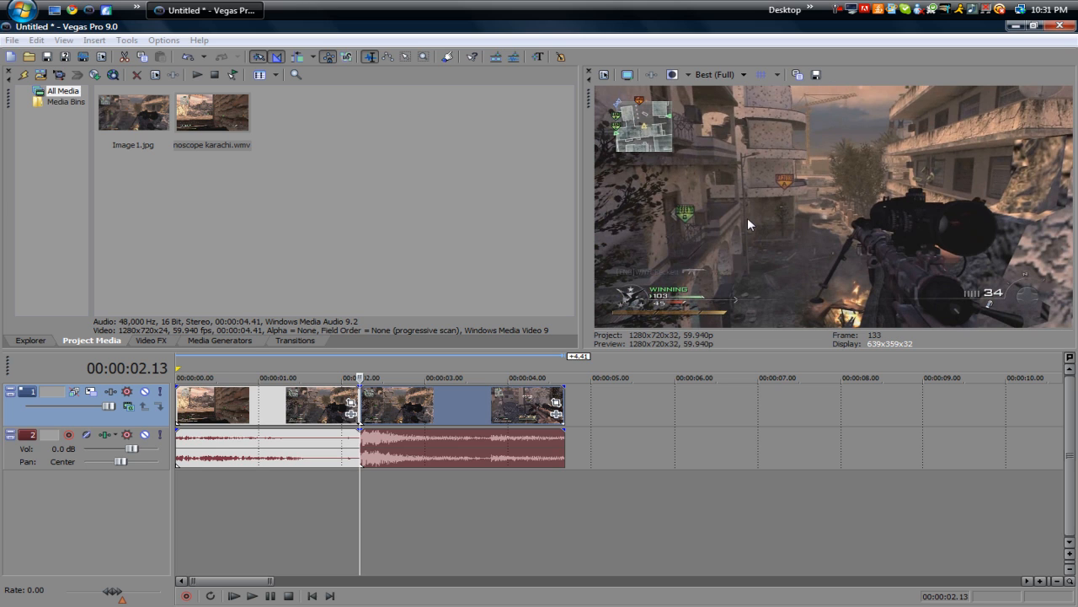
pyautogui.moveTo(824, 81)
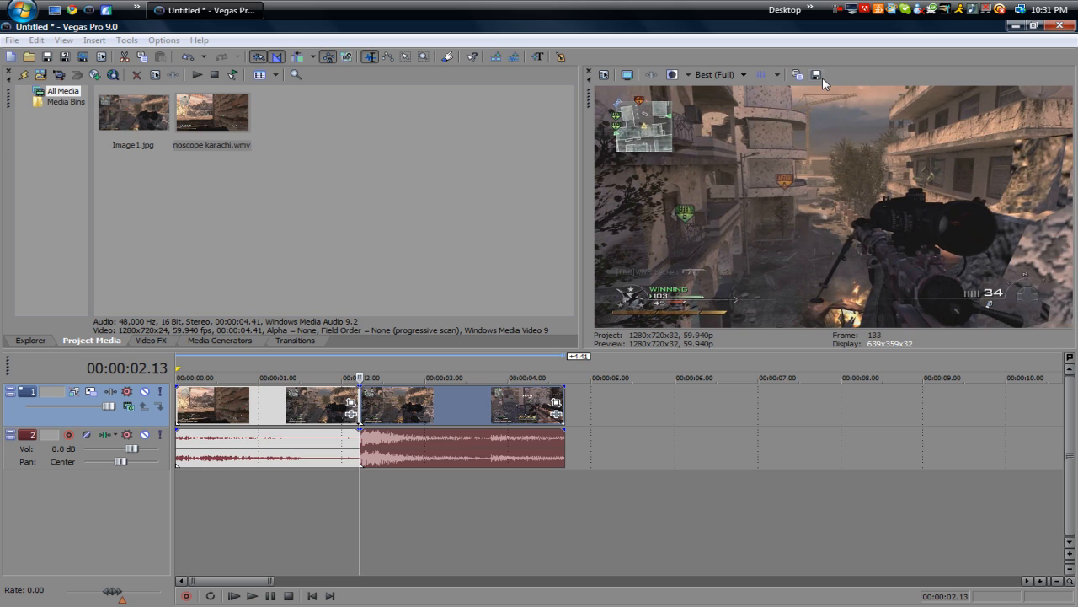
pyautogui.moveTo(818, 74)
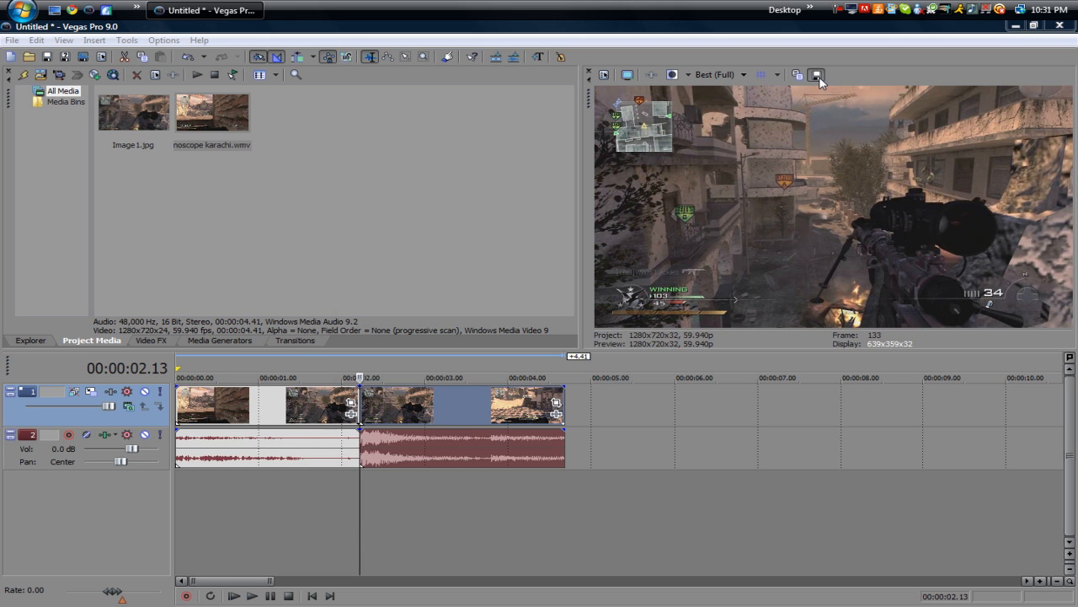
# Save the preview frame at 00:00:02.13 as Image1.jpg, overwriting the existing file
pyautogui.click(820, 76)
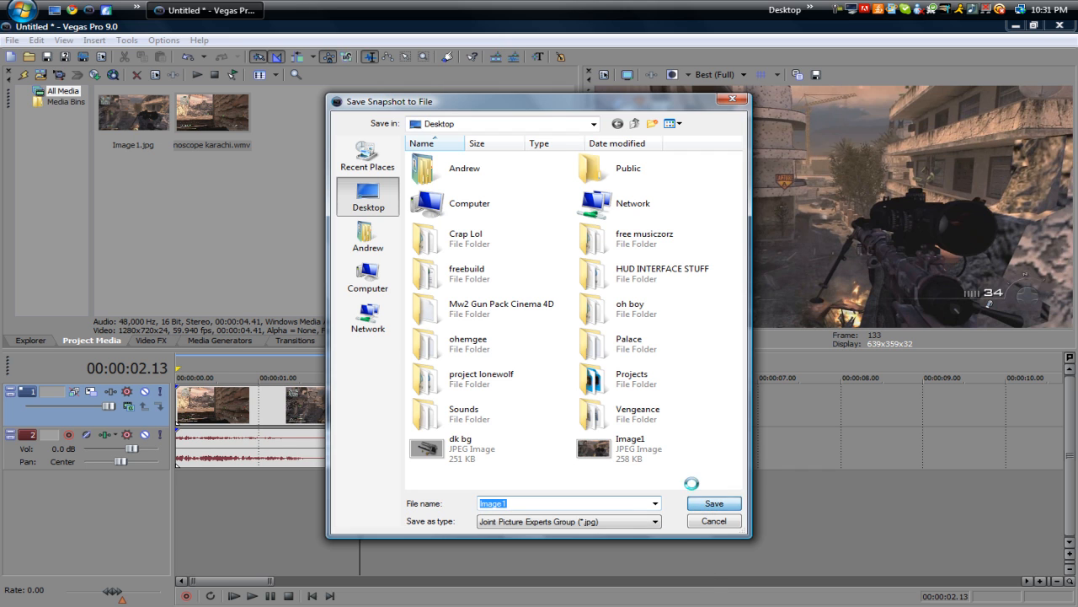
pyautogui.click(714, 502)
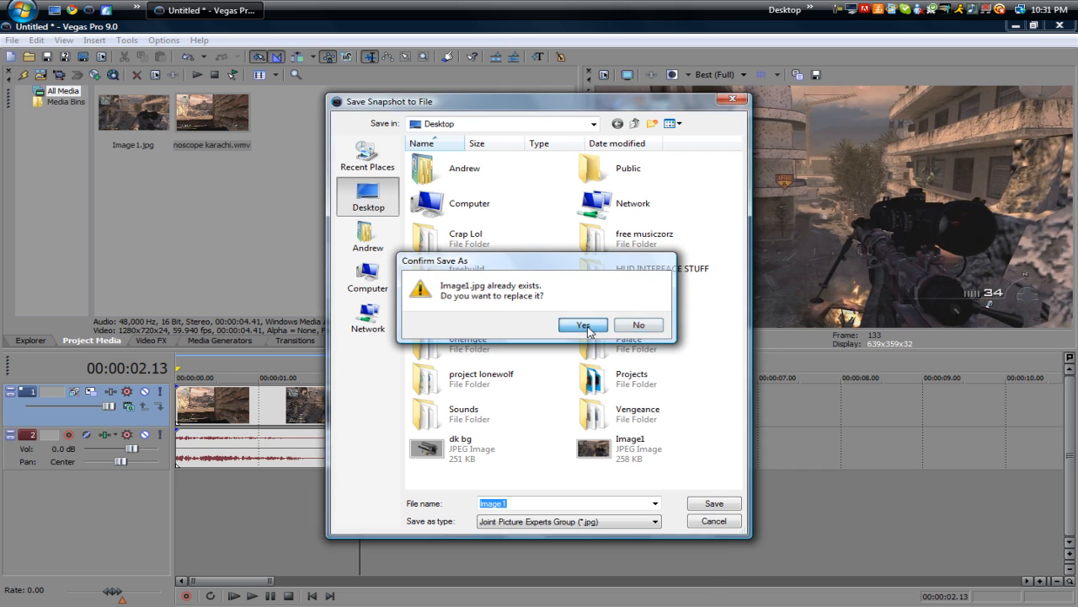
pyautogui.click(583, 323)
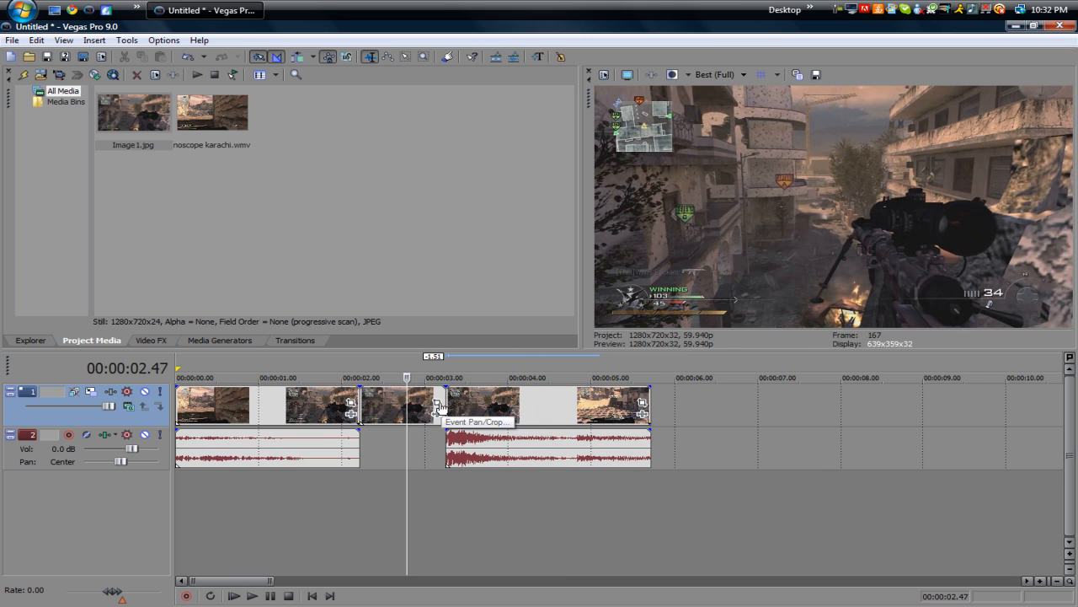
# Restore Image1's Event Pan/Crop framing to the default full 1280×720 frame
pyautogui.click(438, 406)
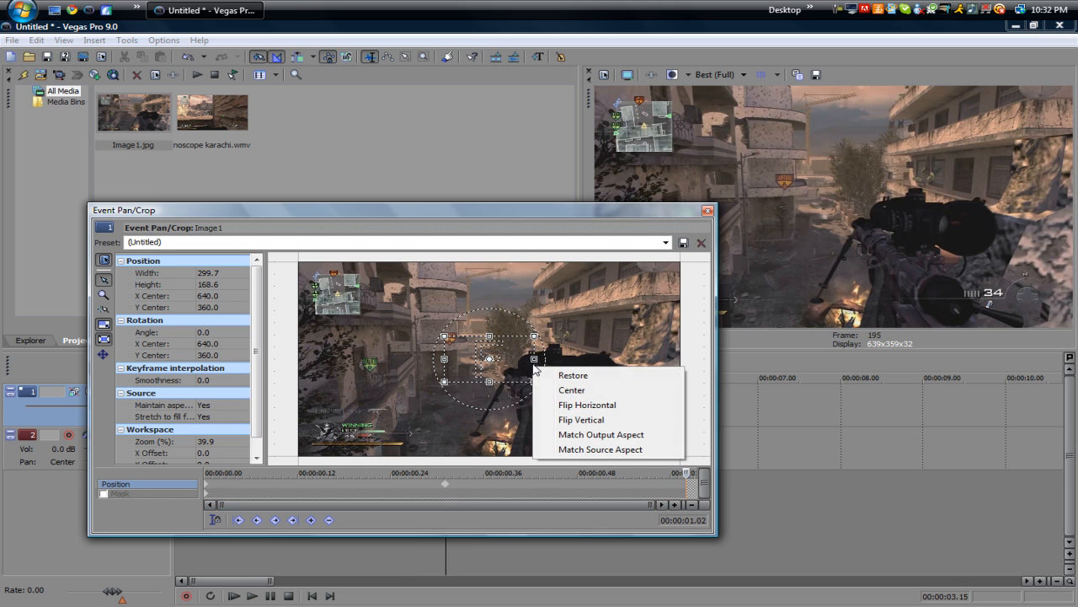
pyautogui.click(573, 375)
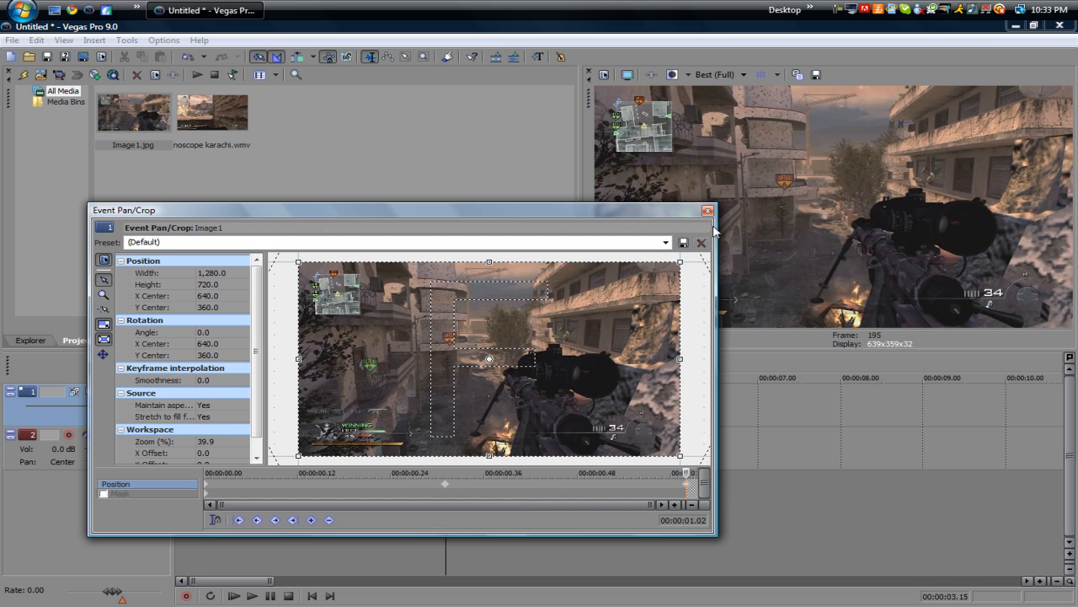
pyautogui.click(703, 232)
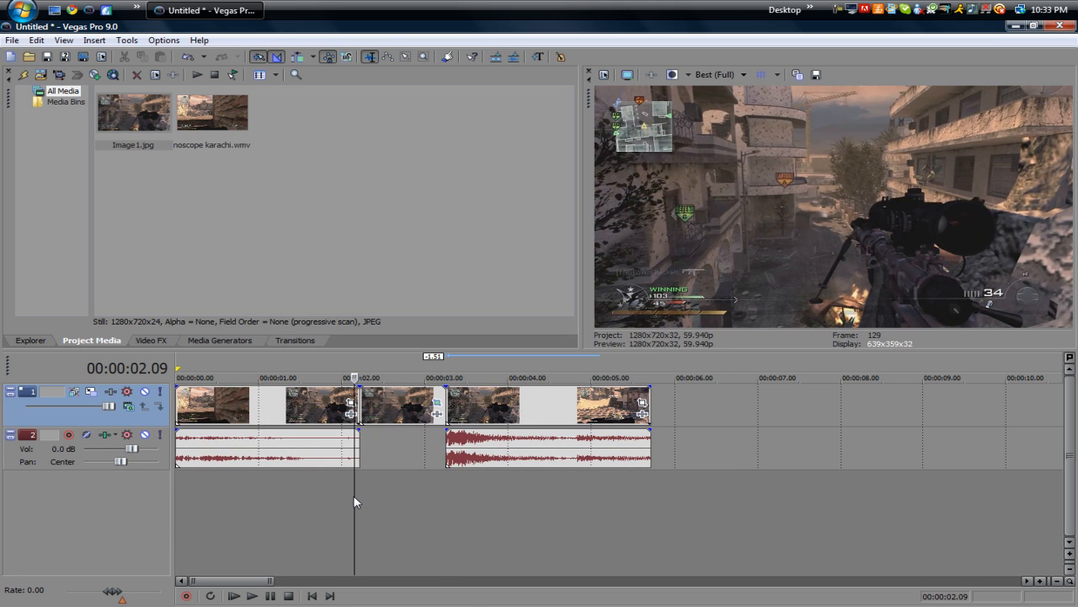